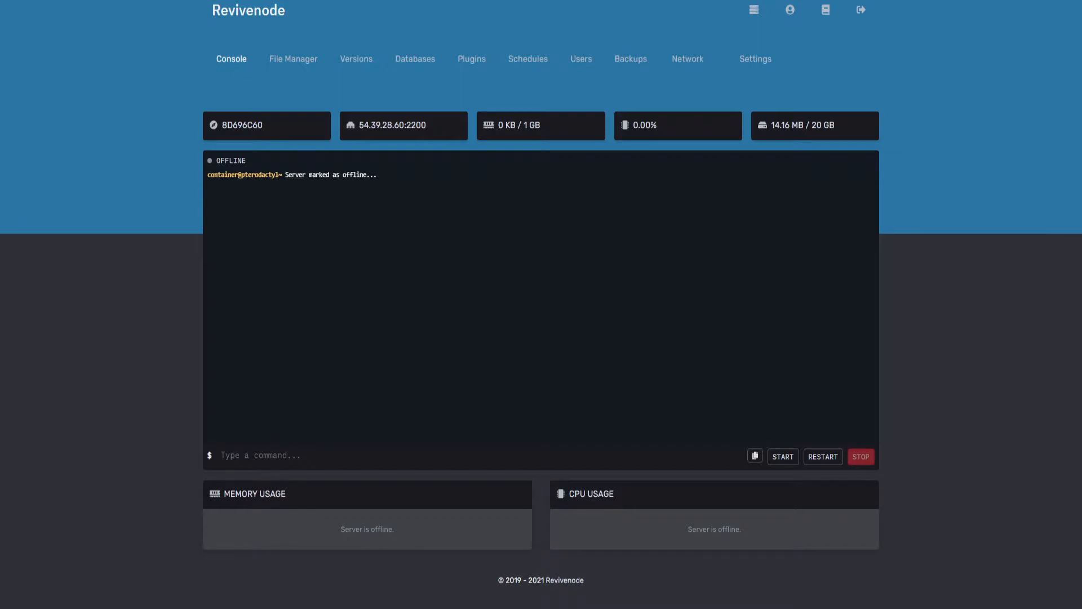
{"action": "mouse_move", "coordinate": [407, 37]}
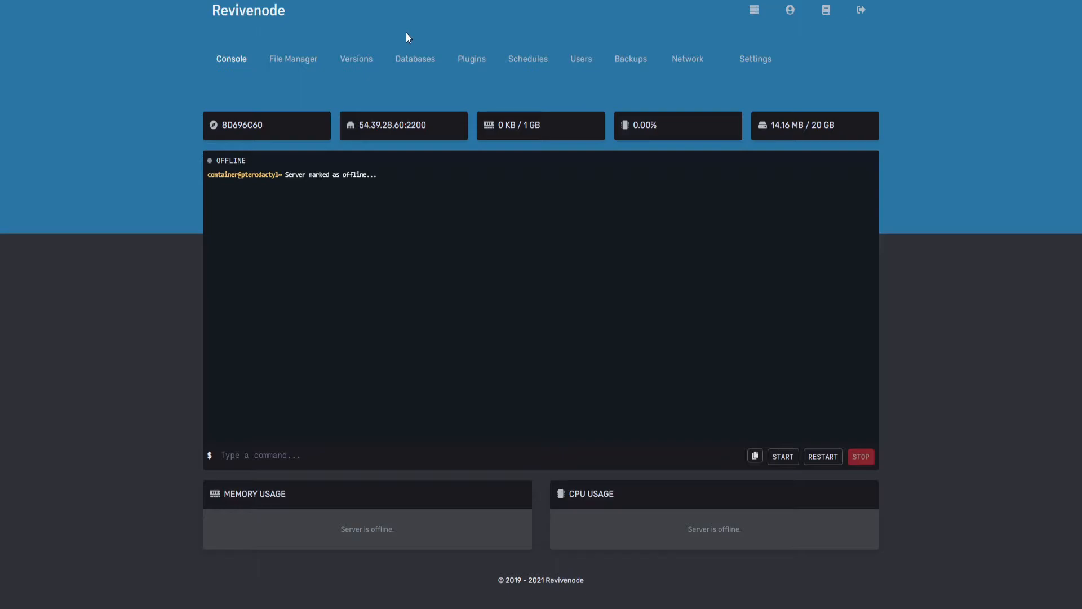
{"action": "mouse_move", "coordinate": [407, 37]}
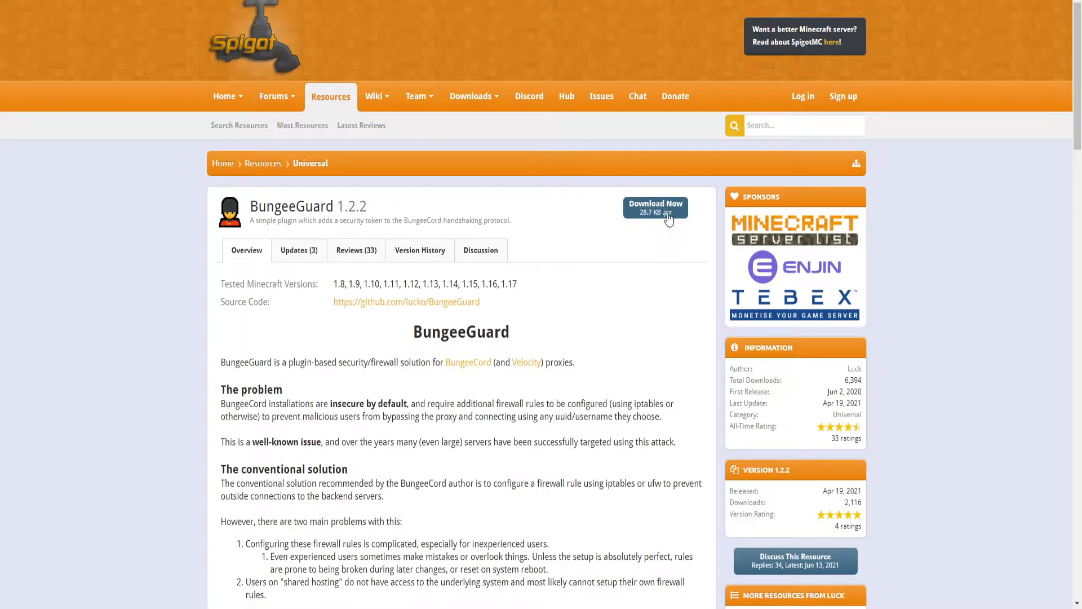
Download BungeeGuard.jar from its SpigotMC resource page
{"action": "left_click", "coordinate": [654, 208]}
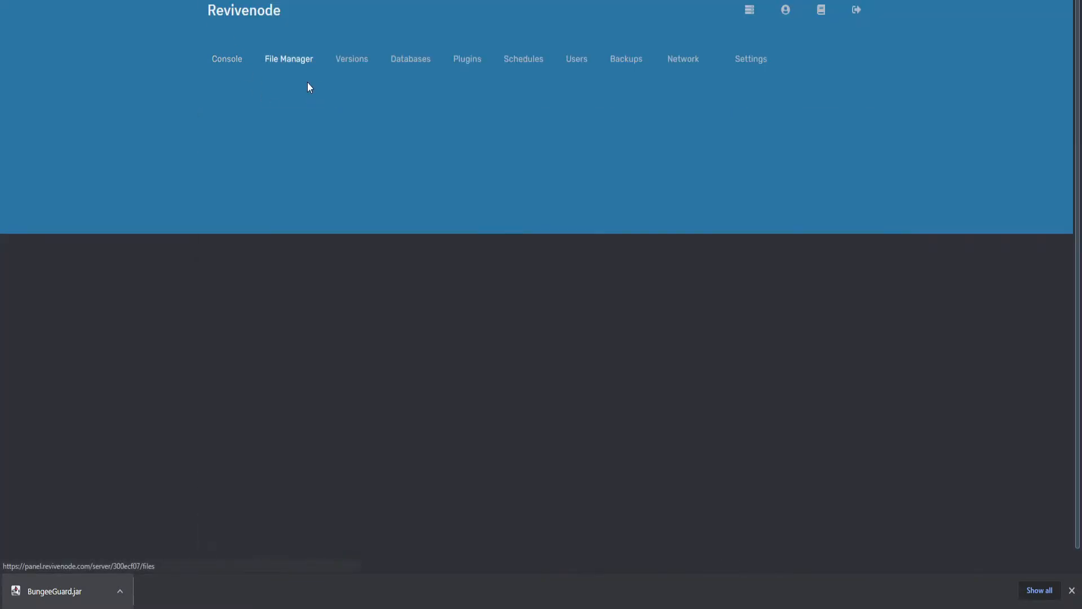
Confirm BungeeGuard.jar is in plugins, then view the other server's File Manager
{"action": "left_click", "coordinate": [288, 59]}
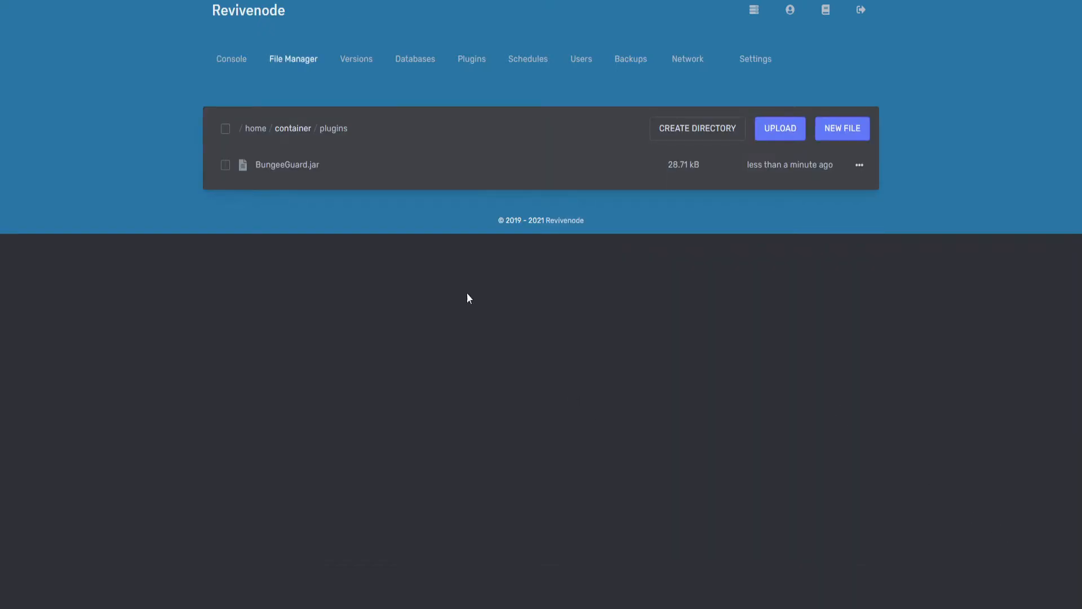
{"action": "left_click", "coordinate": [231, 59]}
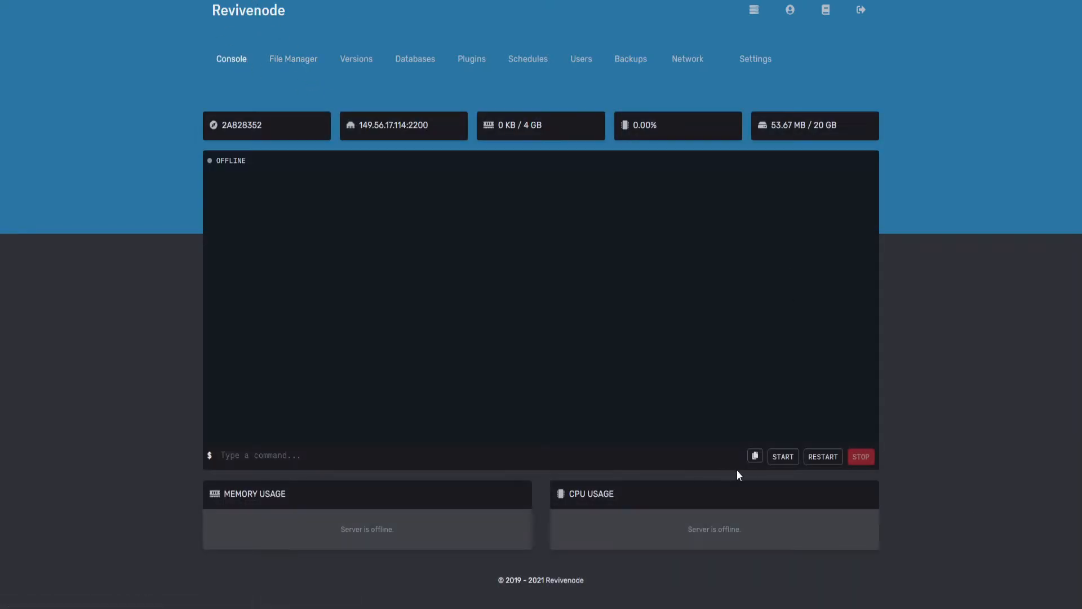
{"action": "left_click", "coordinate": [293, 59]}
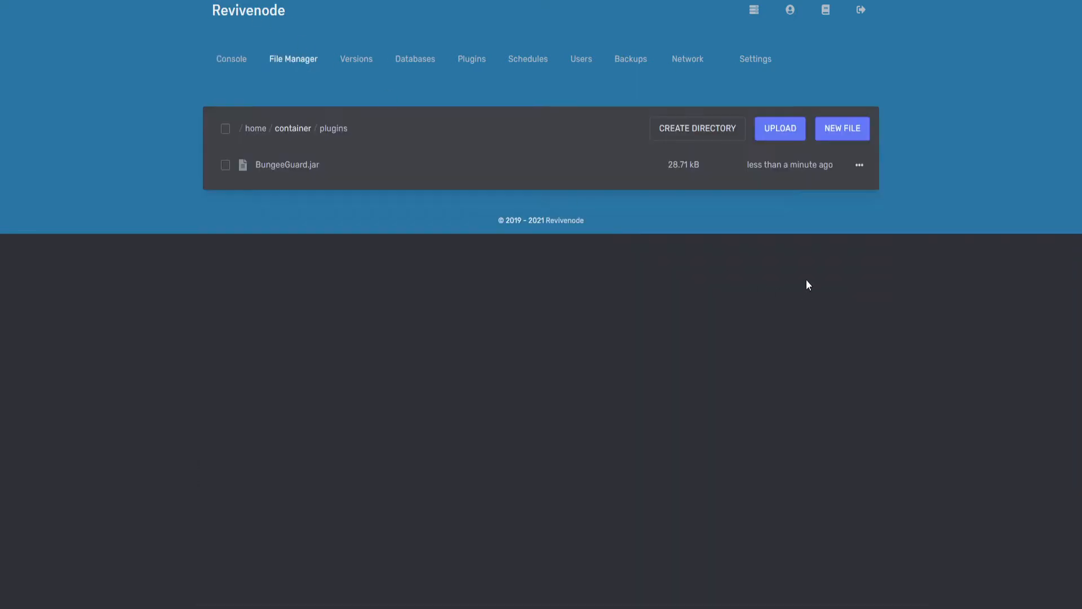
On the proxy server, view plugins/BungeeGuard/token.yml to get the generated token
{"action": "left_click", "coordinate": [230, 59]}
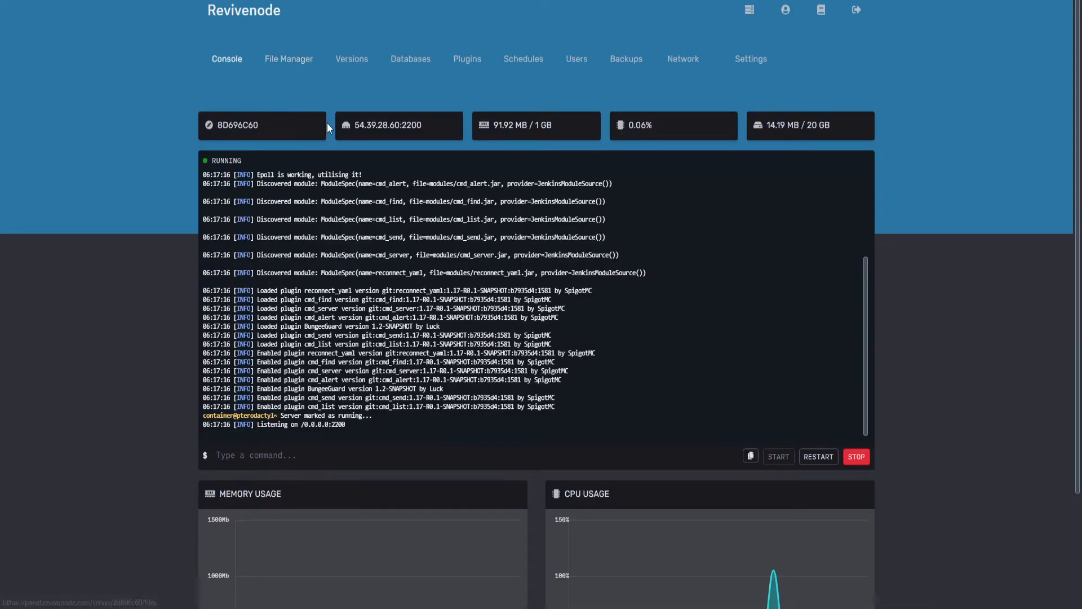
{"action": "left_click", "coordinate": [289, 59]}
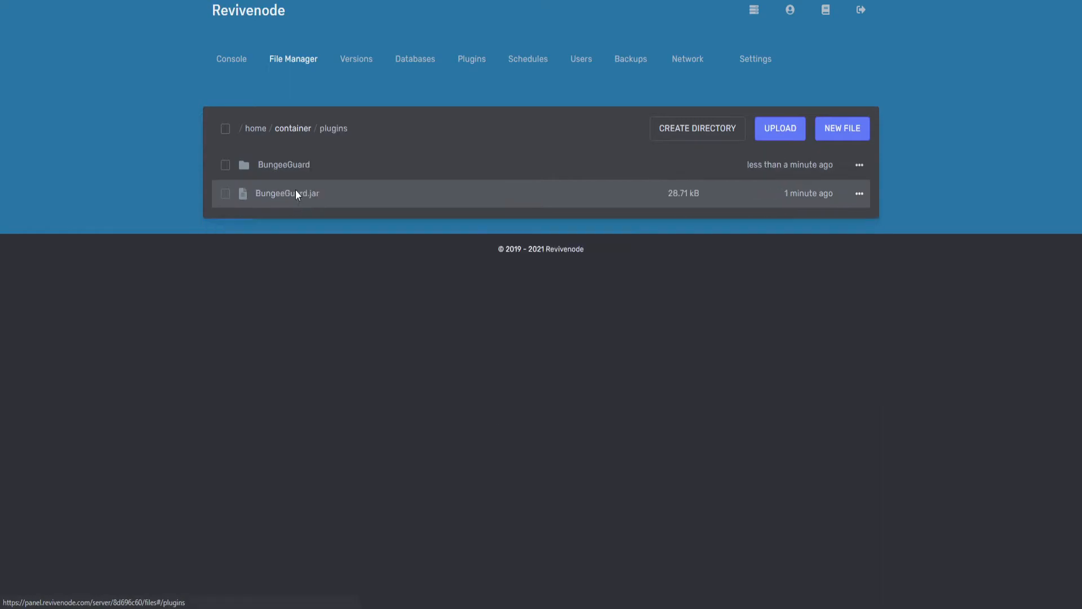
{"action": "mouse_move", "coordinate": [300, 169]}
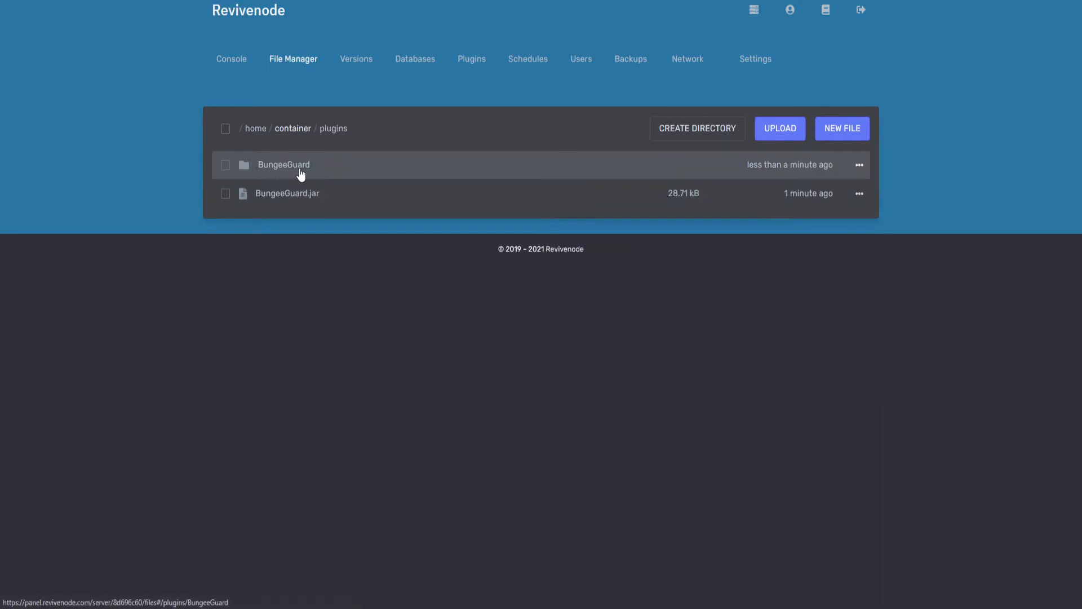
{"action": "left_click", "coordinate": [284, 164]}
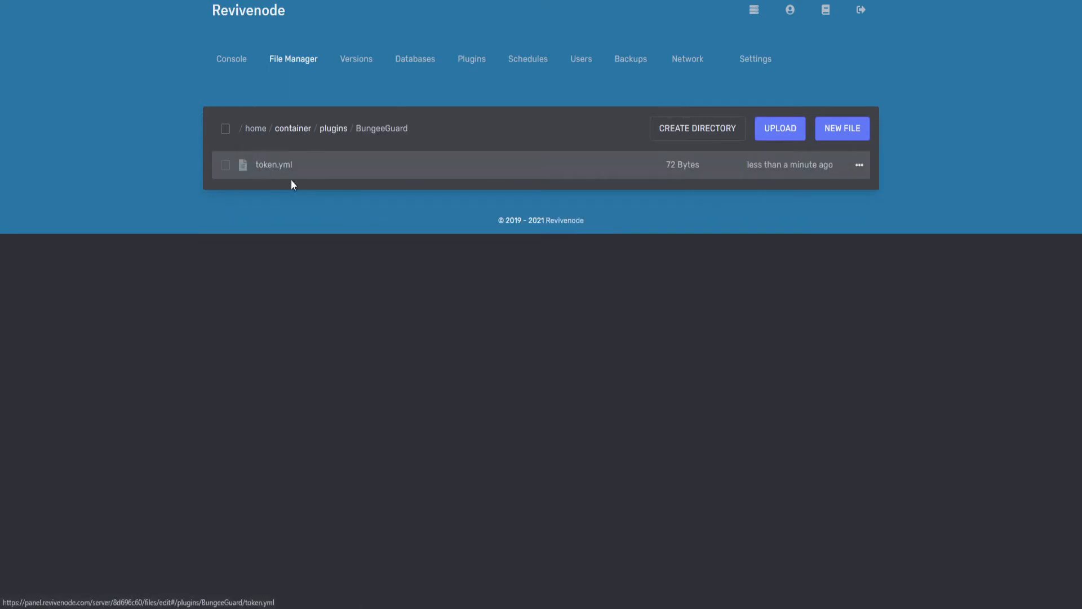
{"action": "left_click", "coordinate": [273, 165]}
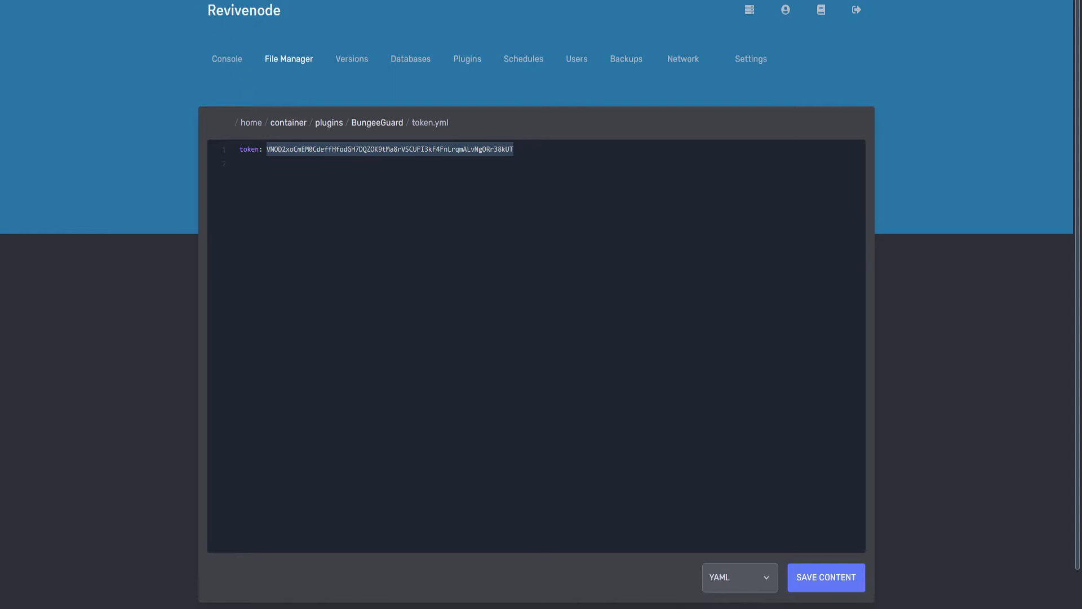
On the second server, bring up plugins/BungeeGuard/config.yml in the editor
{"action": "left_click", "coordinate": [226, 59]}
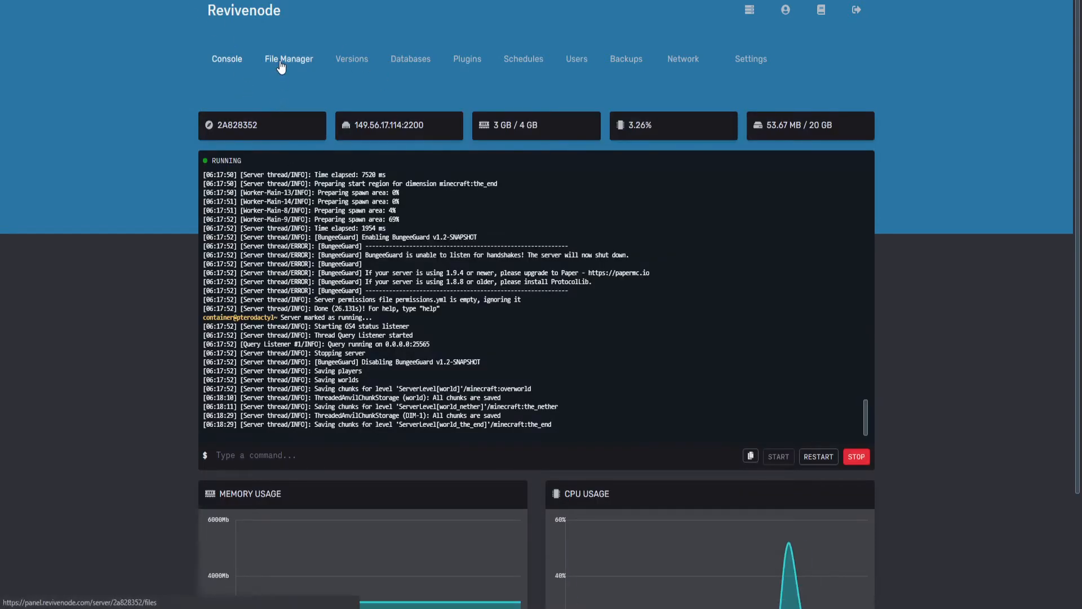
{"action": "left_click", "coordinate": [288, 58]}
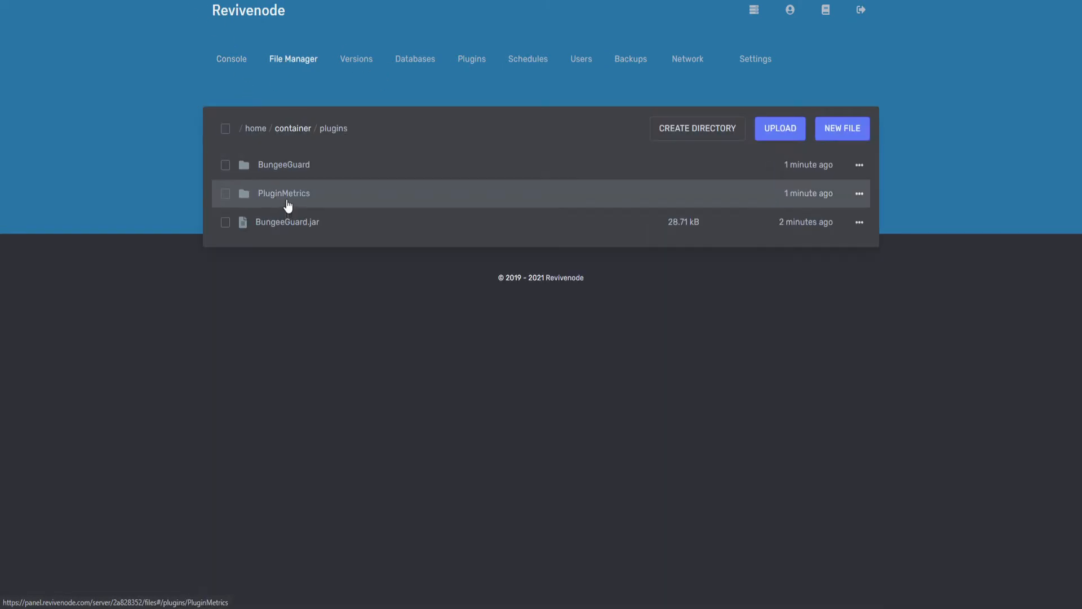
{"action": "left_click", "coordinate": [284, 164]}
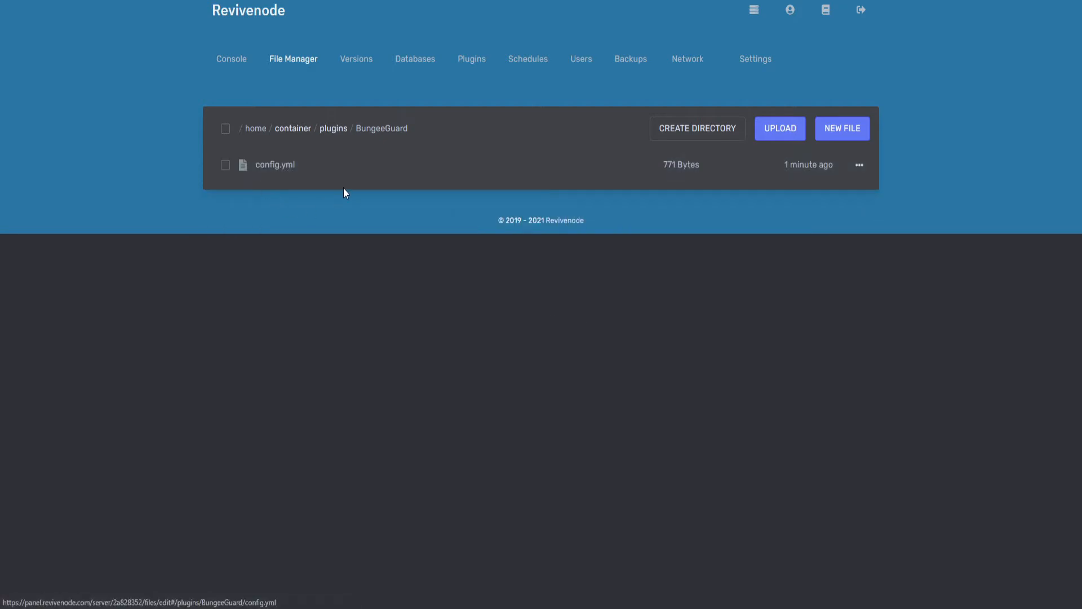
{"action": "left_click", "coordinate": [275, 165]}
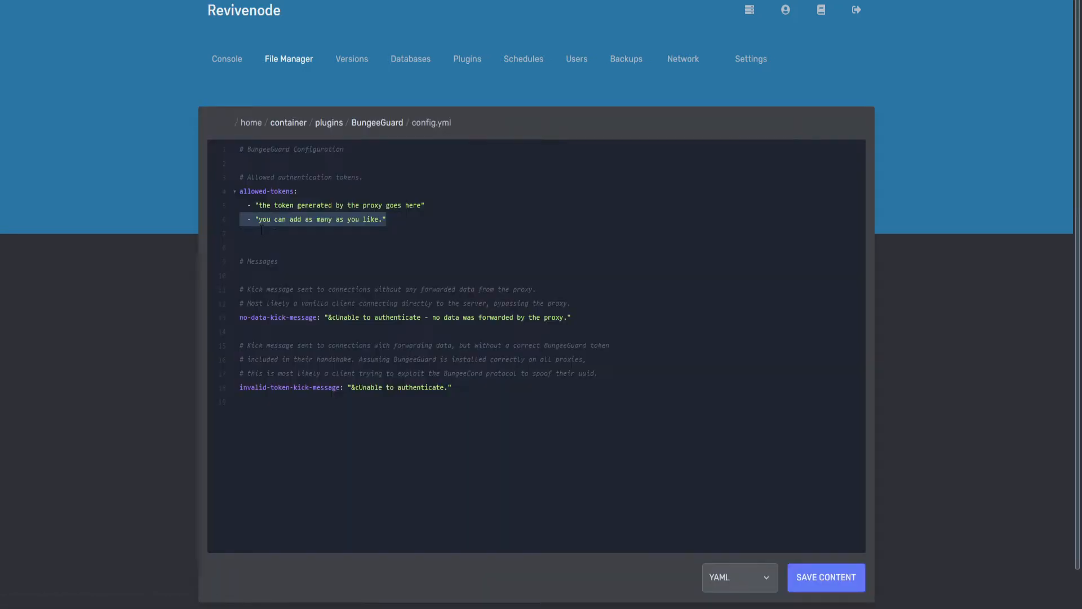
Replace the placeholder token lines with the proxy token and stop the server
{"action": "key", "text": "Delete"}
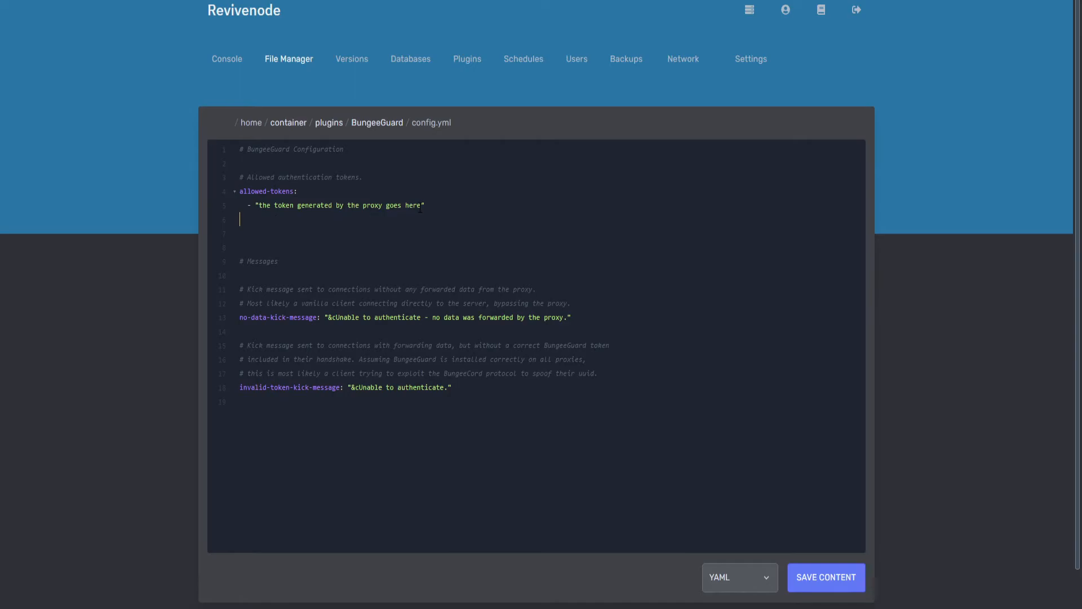
{"action": "double_click", "coordinate": [339, 206]}
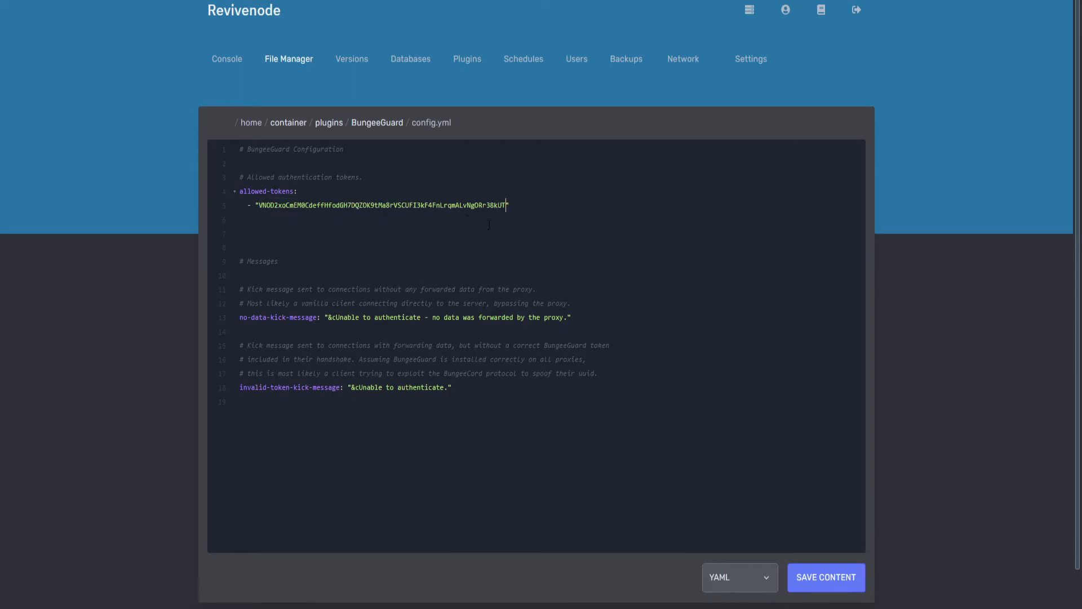
{"action": "mouse_move", "coordinate": [826, 577]}
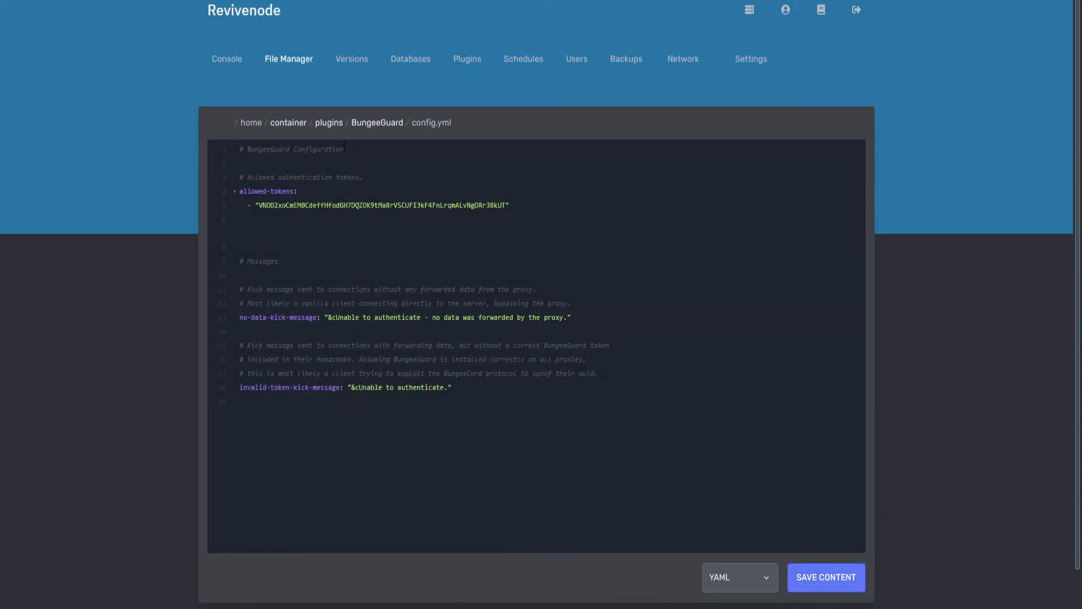
{"action": "left_click", "coordinate": [226, 59]}
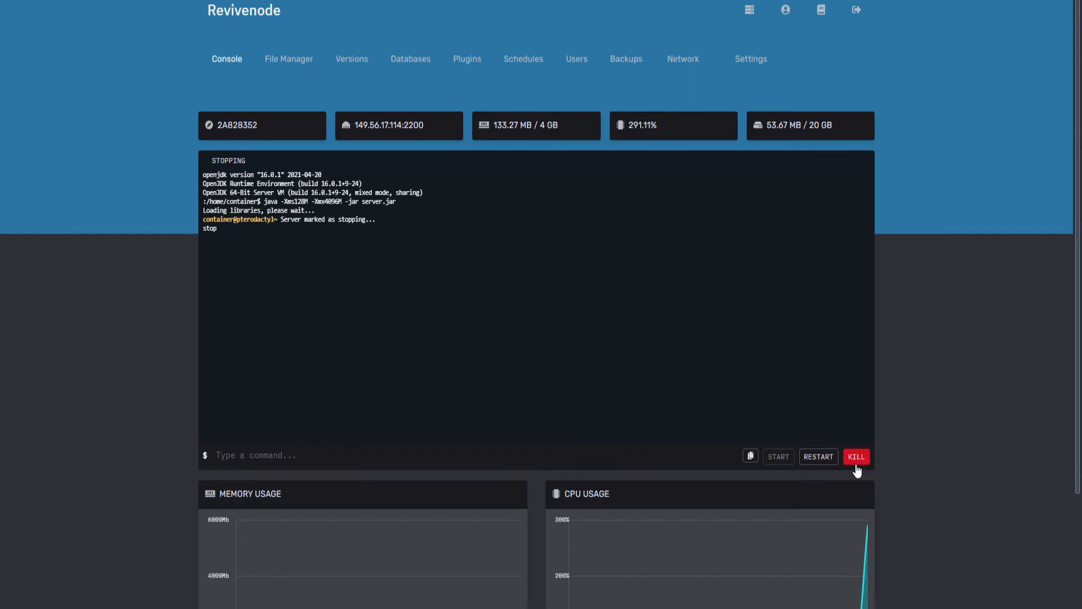
{"action": "left_click", "coordinate": [289, 58]}
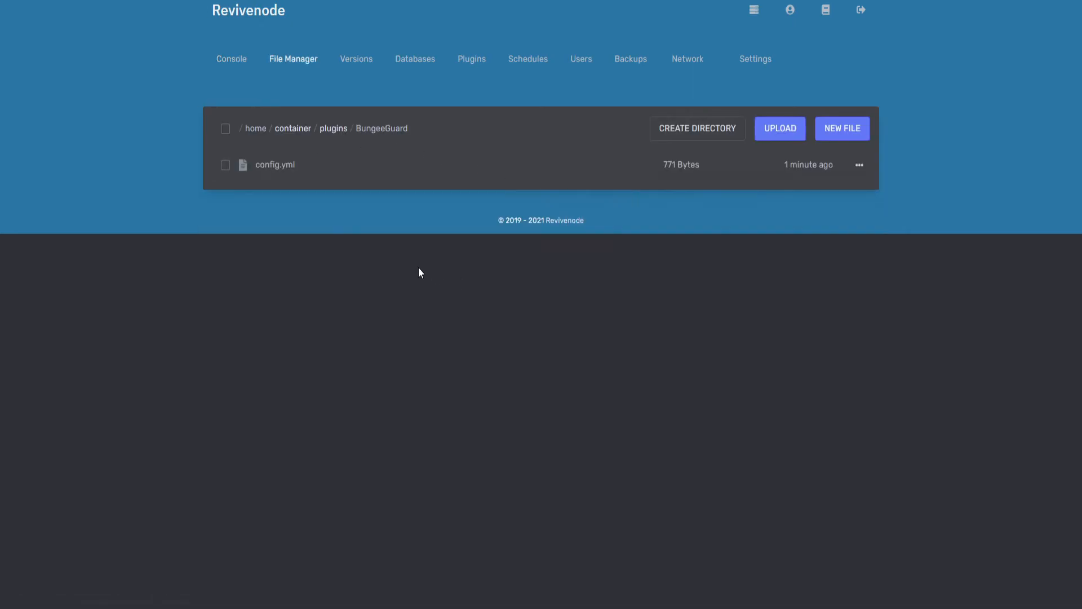
{"action": "left_click", "coordinate": [275, 165]}
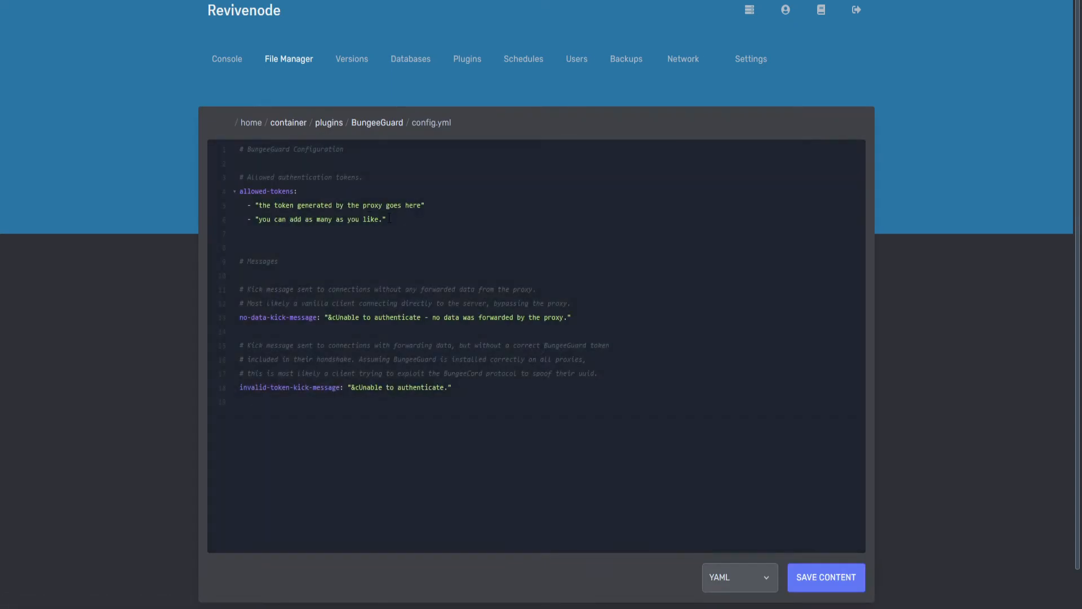
{"action": "key", "text": "Backspace"}
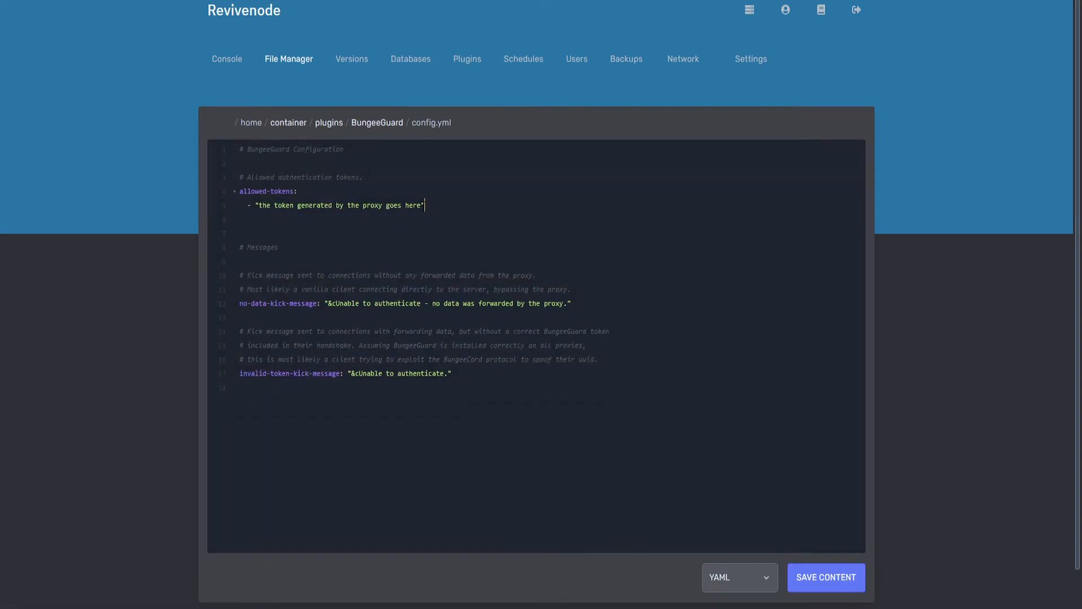
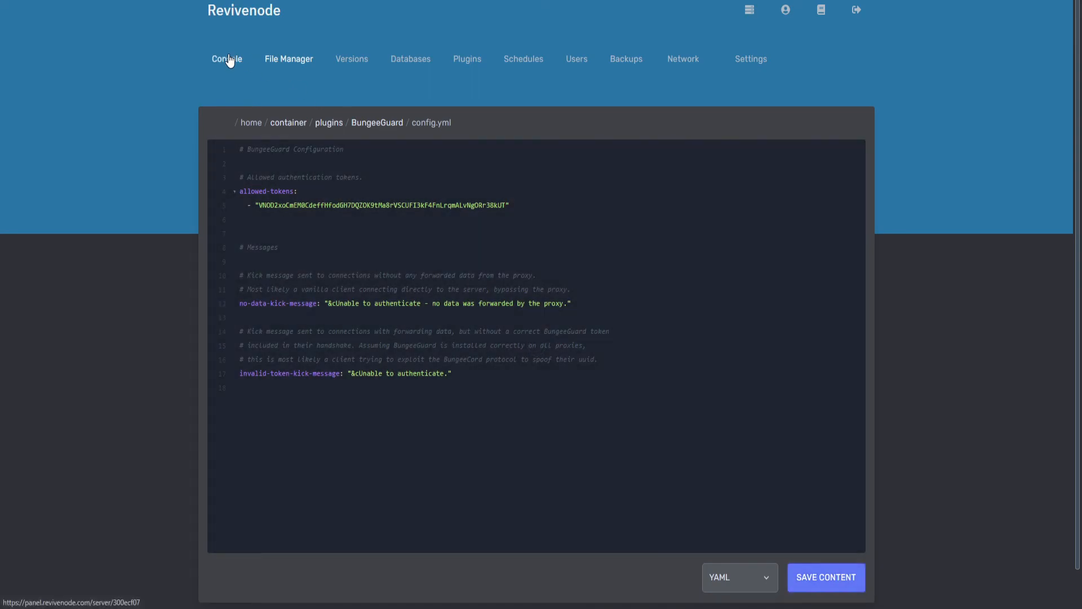
{"action": "left_click", "coordinate": [227, 58]}
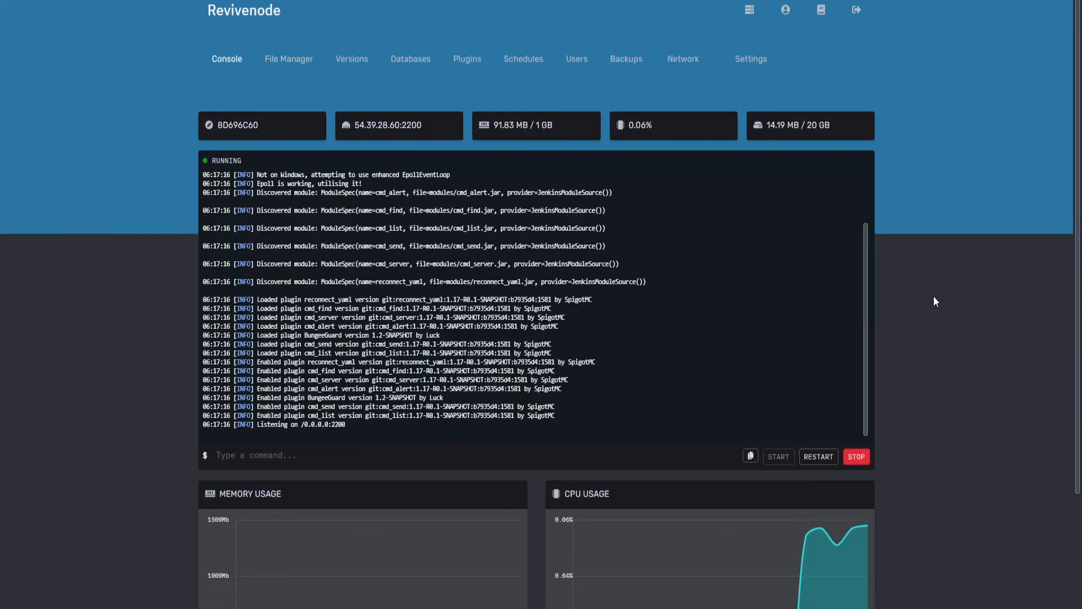